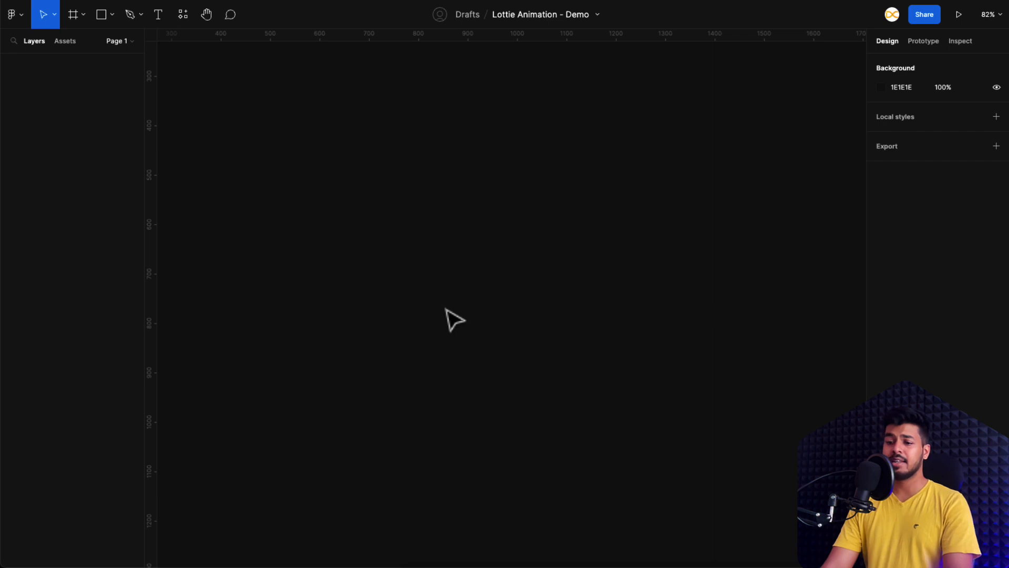
Step: Draw a 300×300 square frame on the empty canvas with the Frame tool
left_click(74, 15)
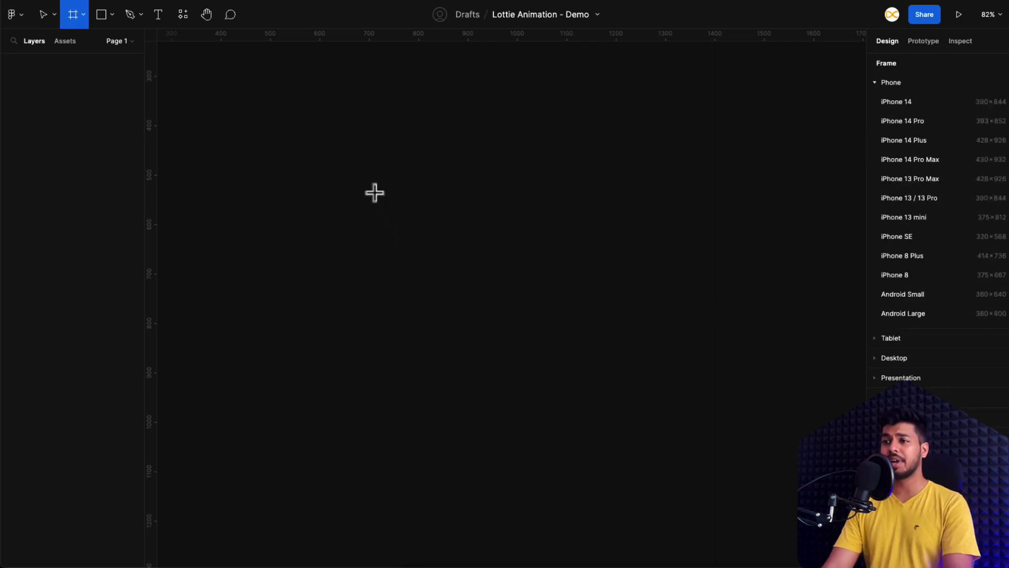
left_click_drag(375, 190, 510, 328)
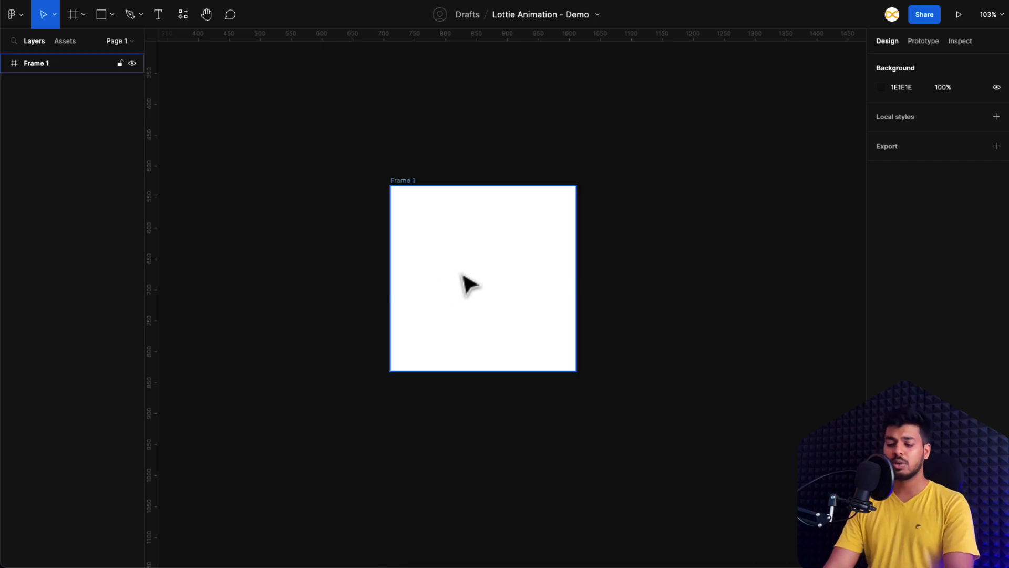
Step: Add a centred 240×112 rectangle in Frame 1 with corner radius 56 and teal fill
left_click_drag(407, 228, 547, 298)
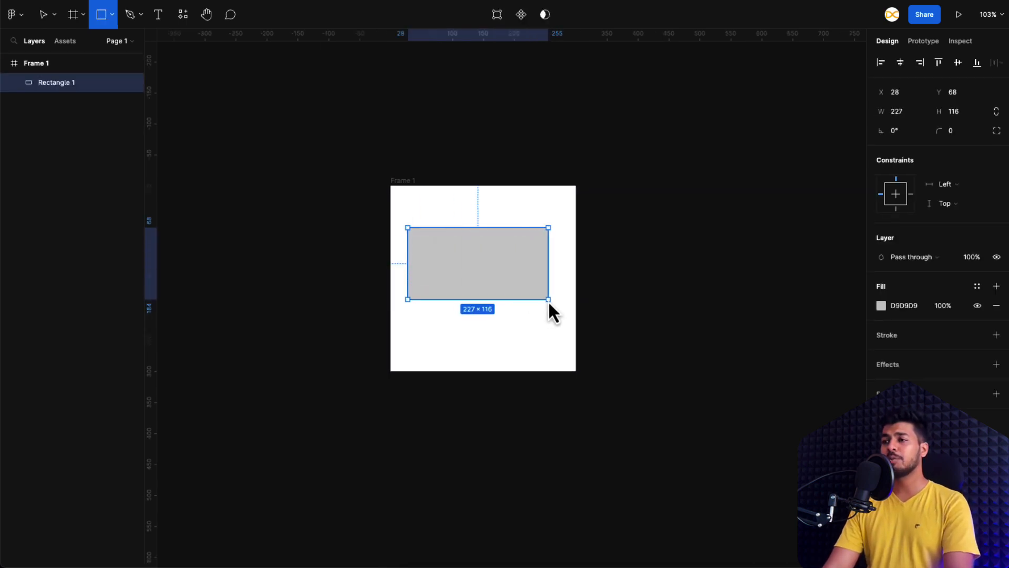
left_click_drag(547, 299, 556, 299)
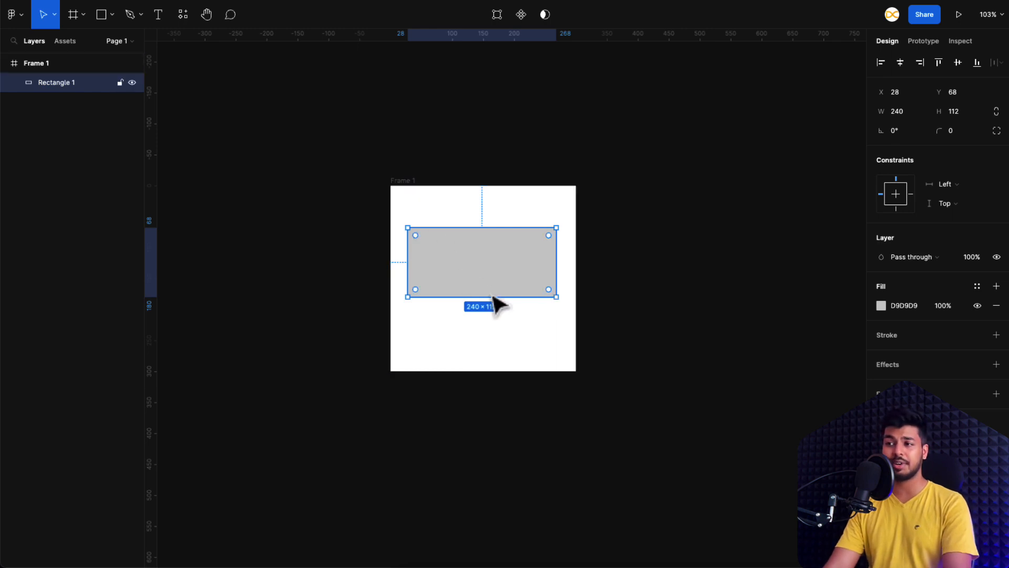
mouse_move(804, 240)
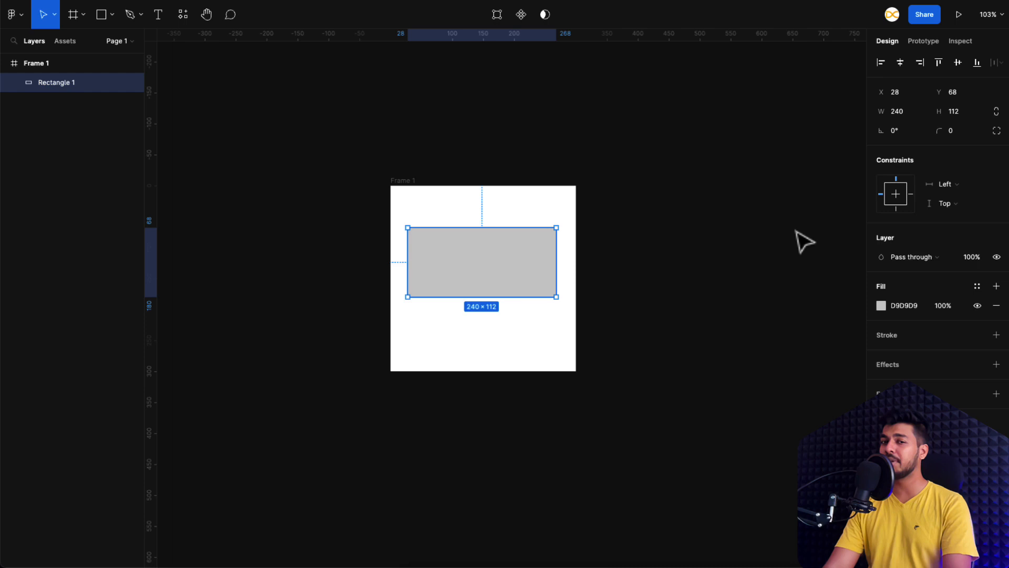
mouse_move(901, 63)
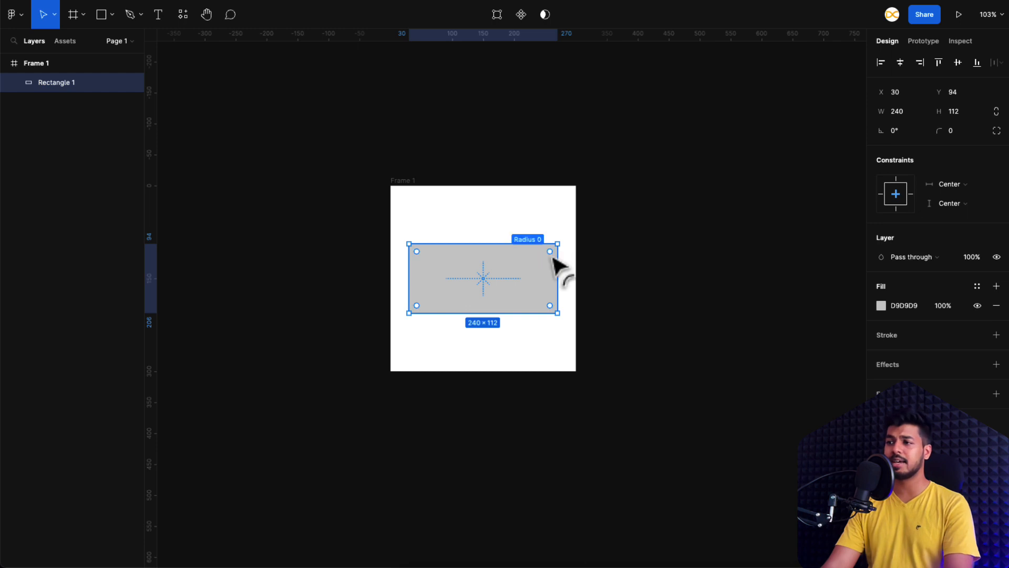
left_click_drag(549, 251, 479, 277)
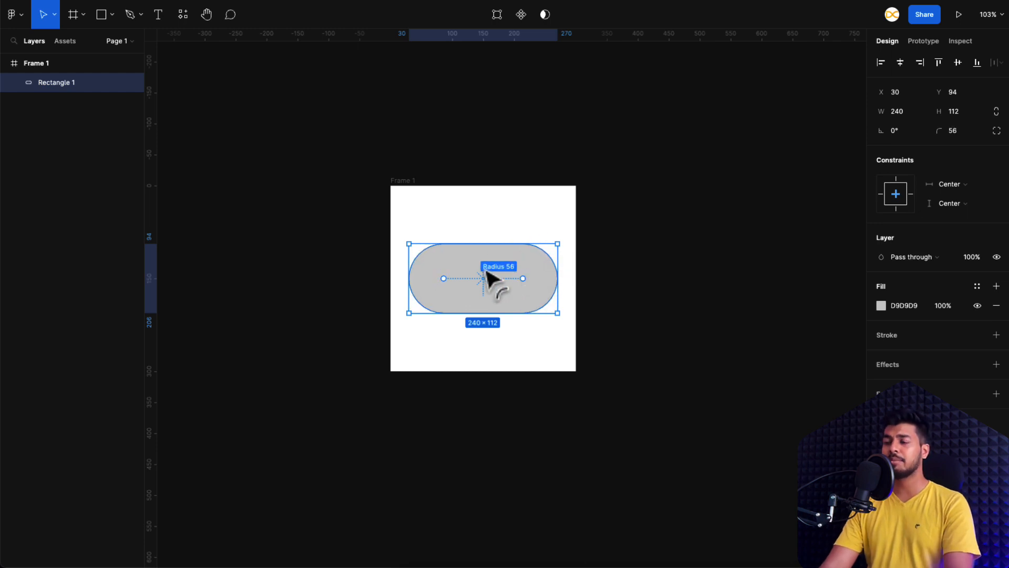
mouse_move(643, 309)
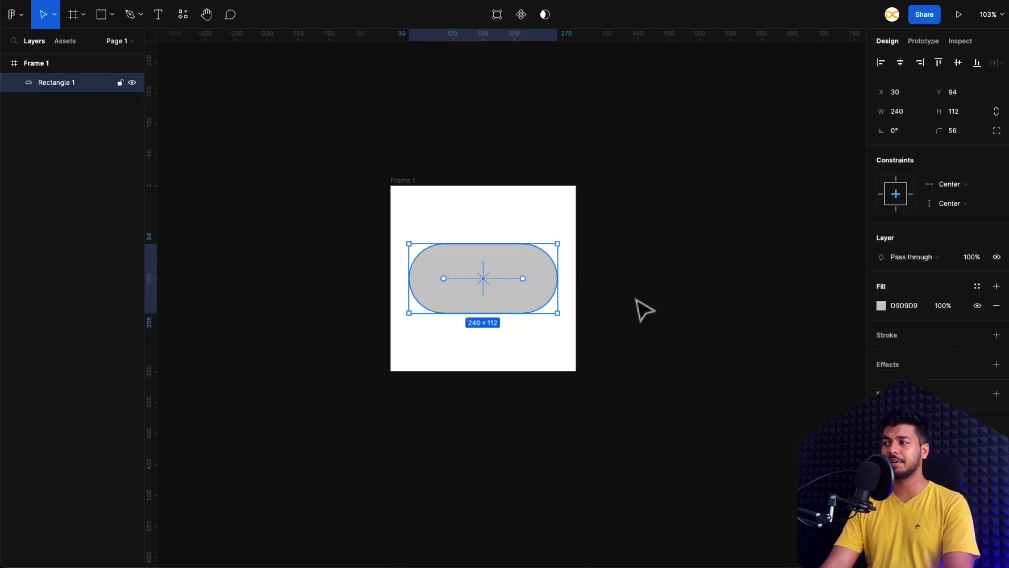
left_click(881, 305)
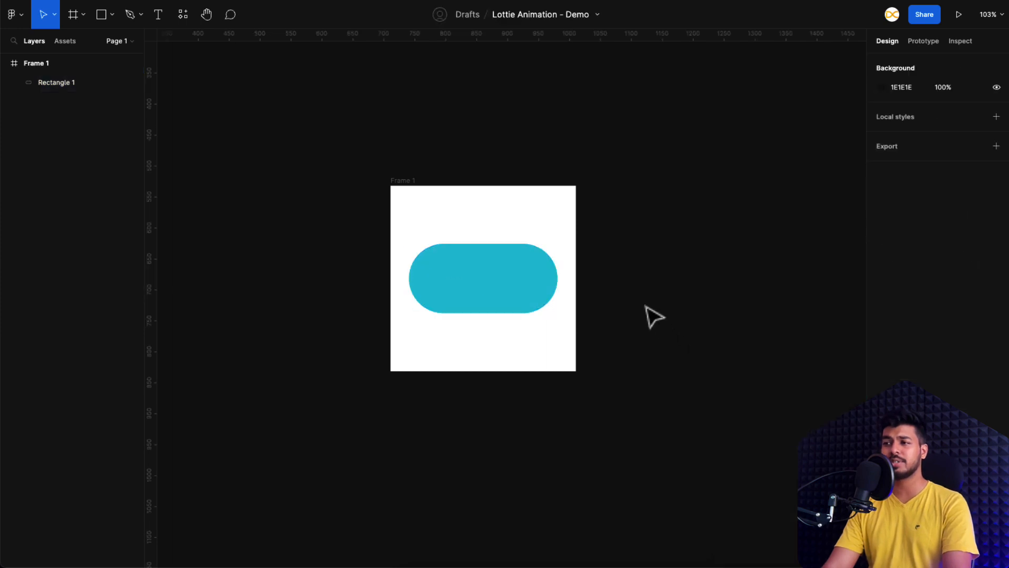
Step: Add an orange knob, make Frame 2 with a grey right knob, and duplicate Frame 1
left_click(482, 278)
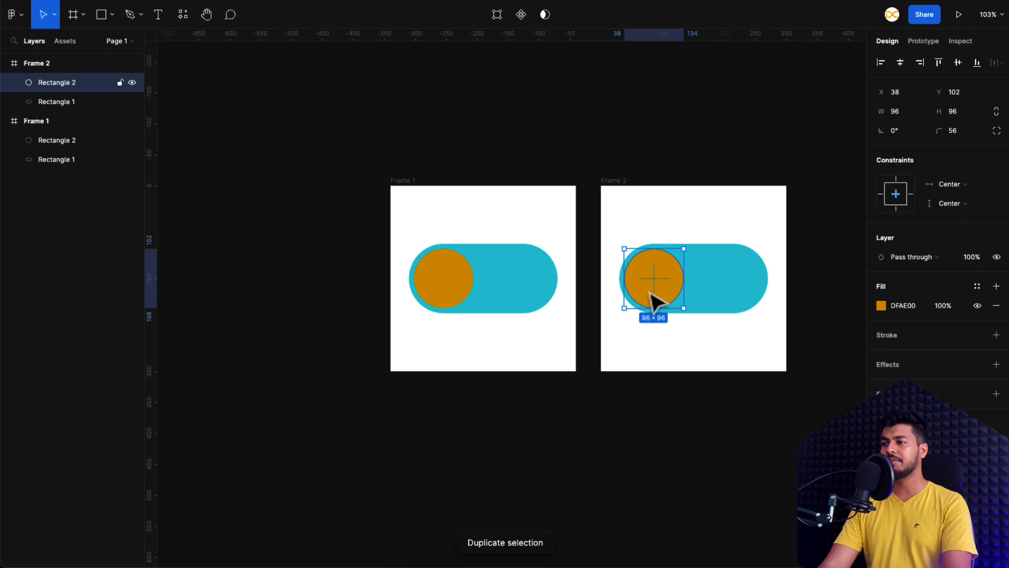
left_click_drag(653, 278, 734, 278)
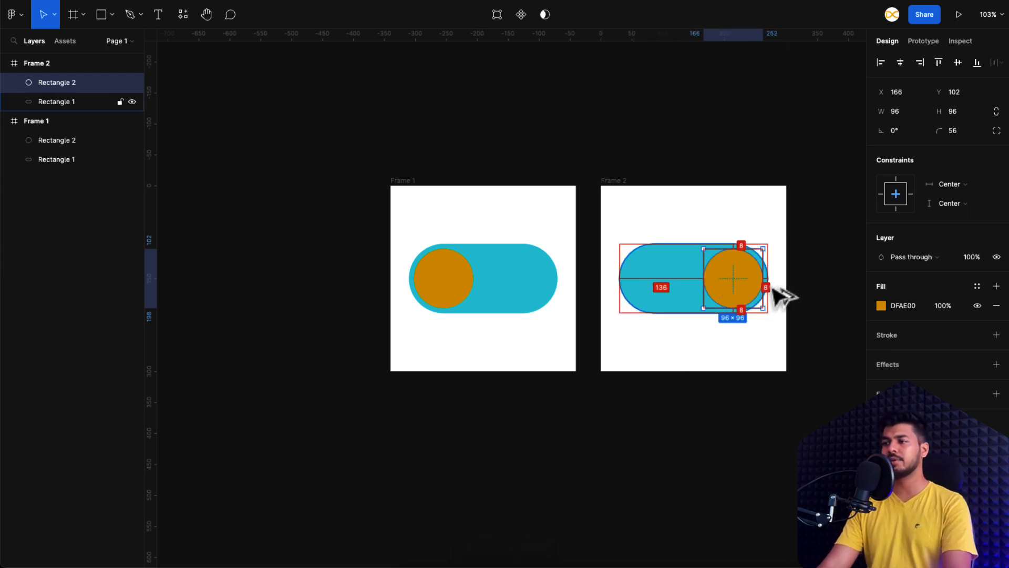
left_click(880, 305)
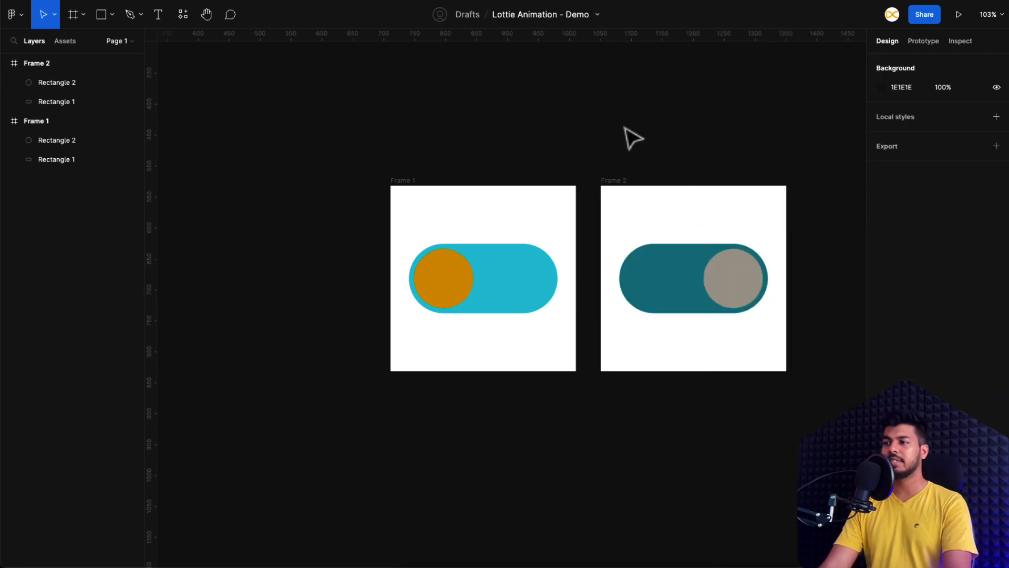
mouse_move(379, 161)
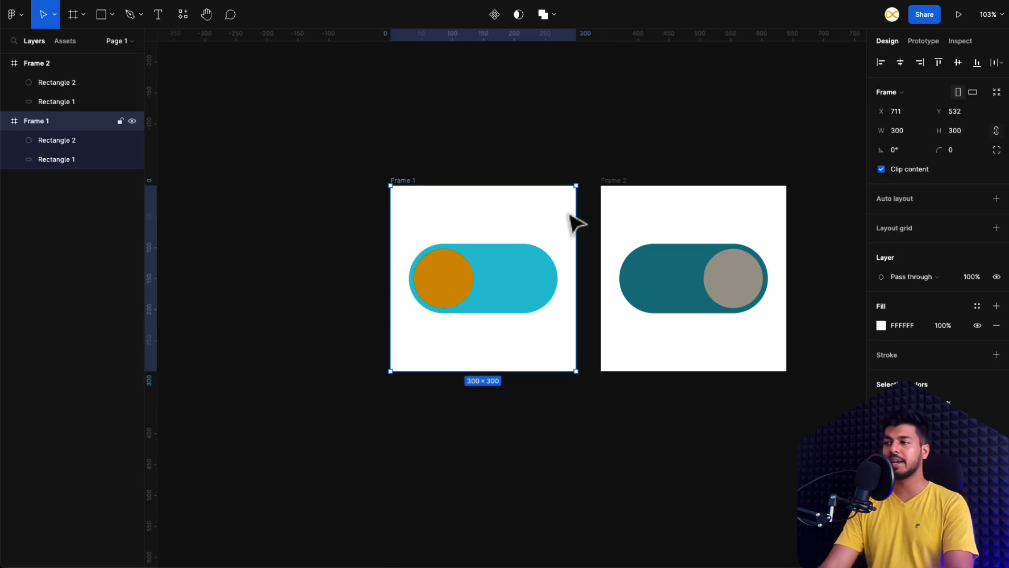
key("ctrl+d")
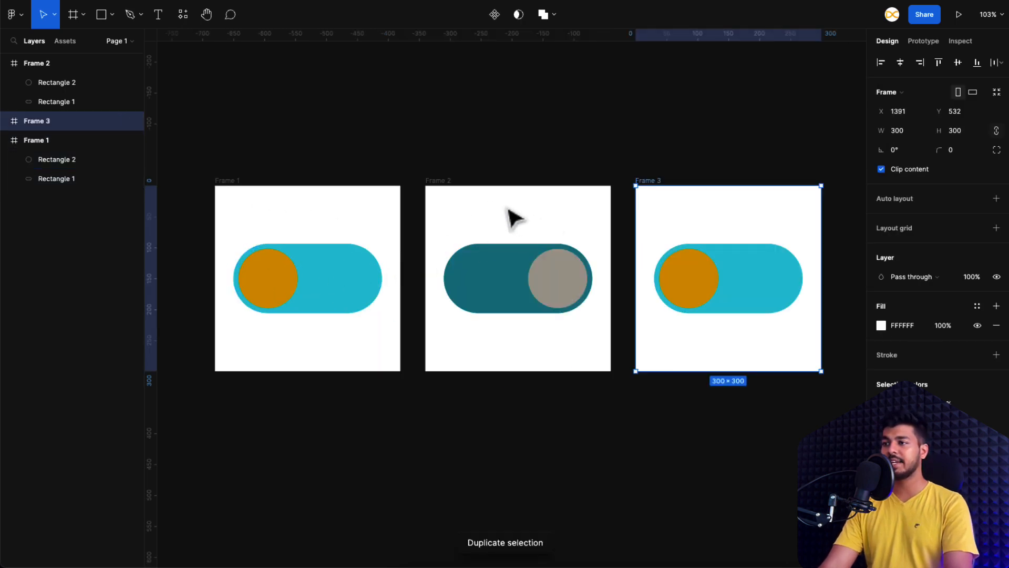
mouse_move(676, 245)
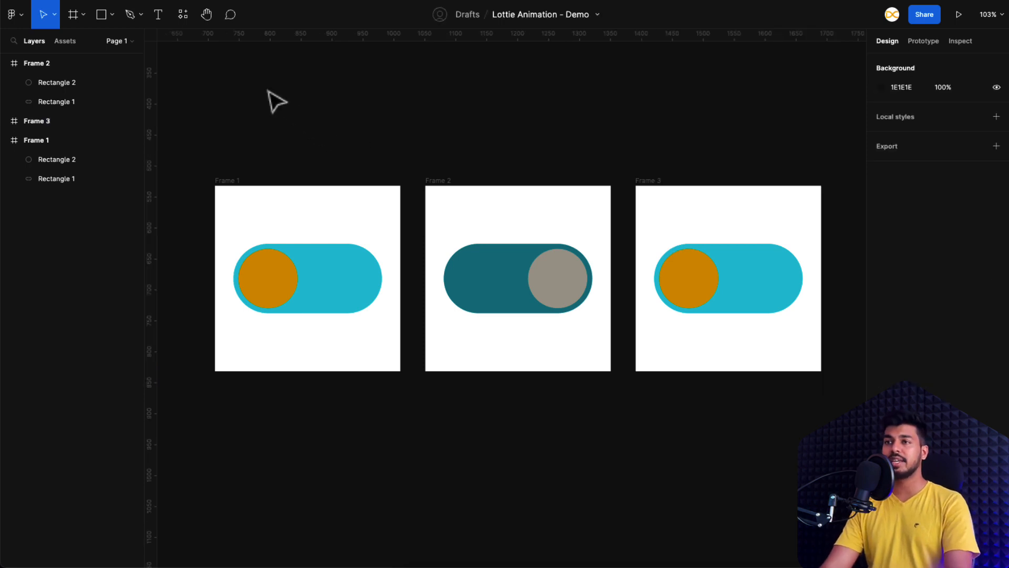
Step: Run LottieFiles, choose Export to Lottie, and select Frame 1, Frame 2 and Frame 3
left_click(183, 14)
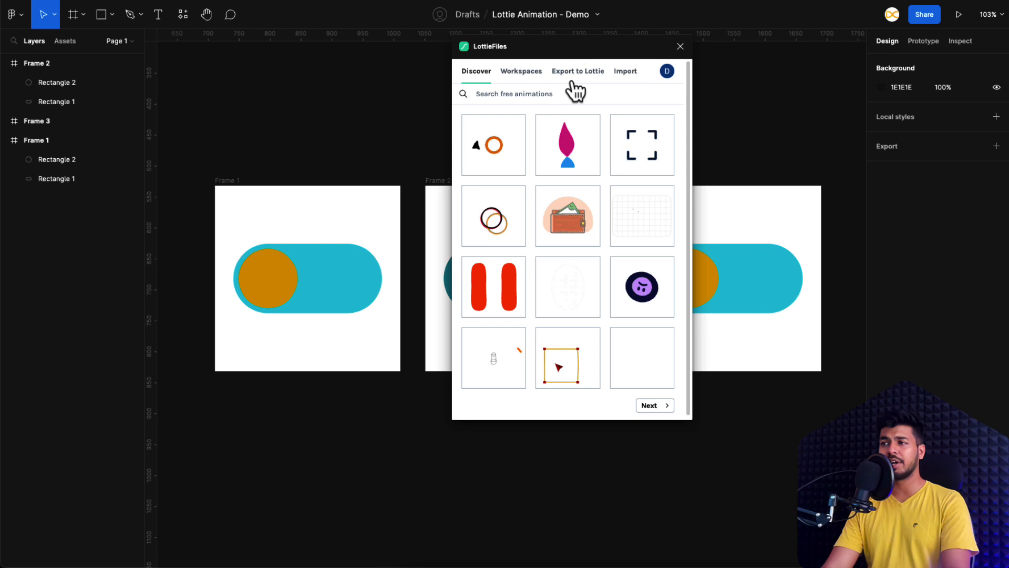
left_click(577, 71)
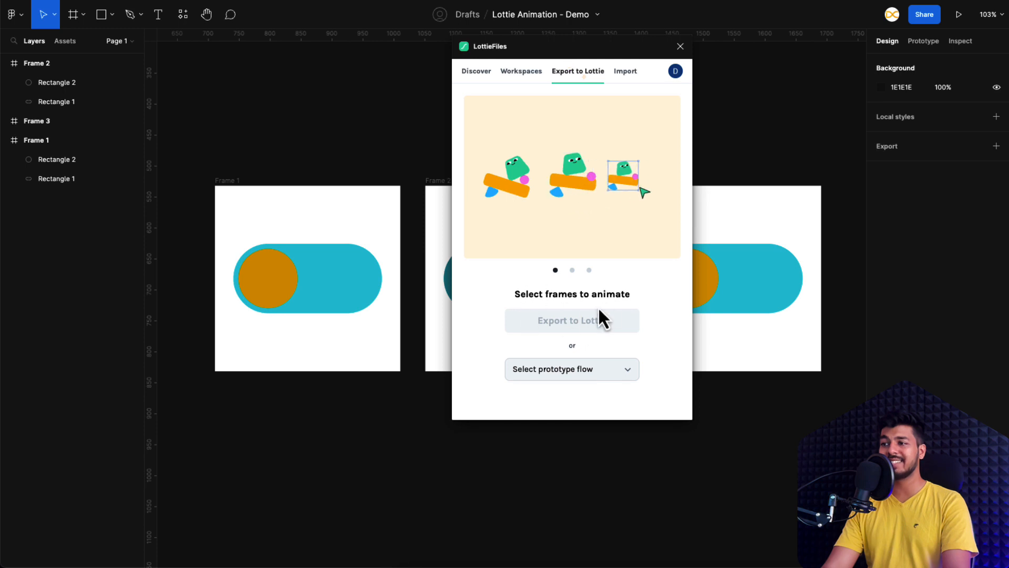
left_click(571, 369)
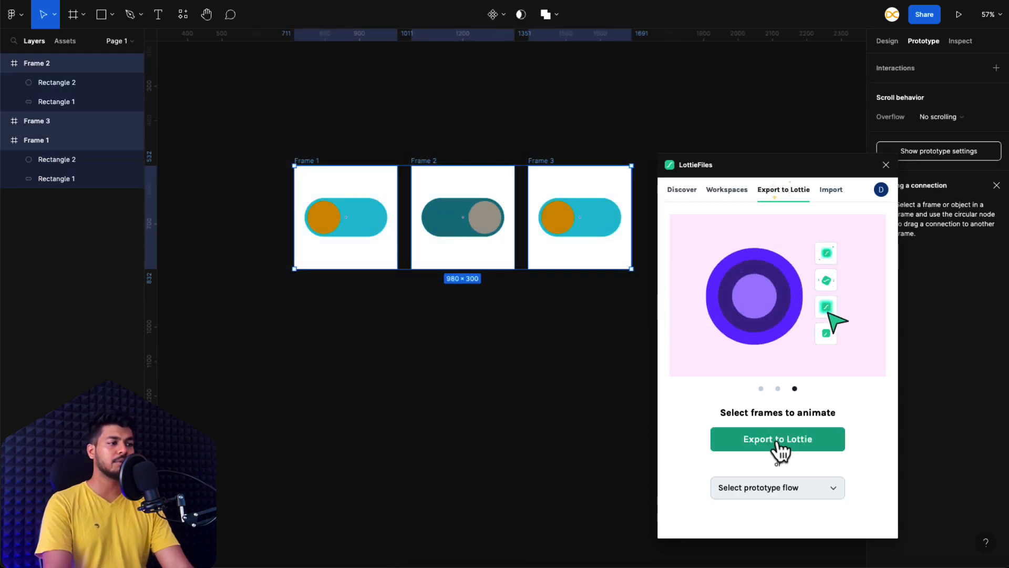
Step: Export the three frames to a Lottie preview and start saving it to the workspace
left_click(776, 439)
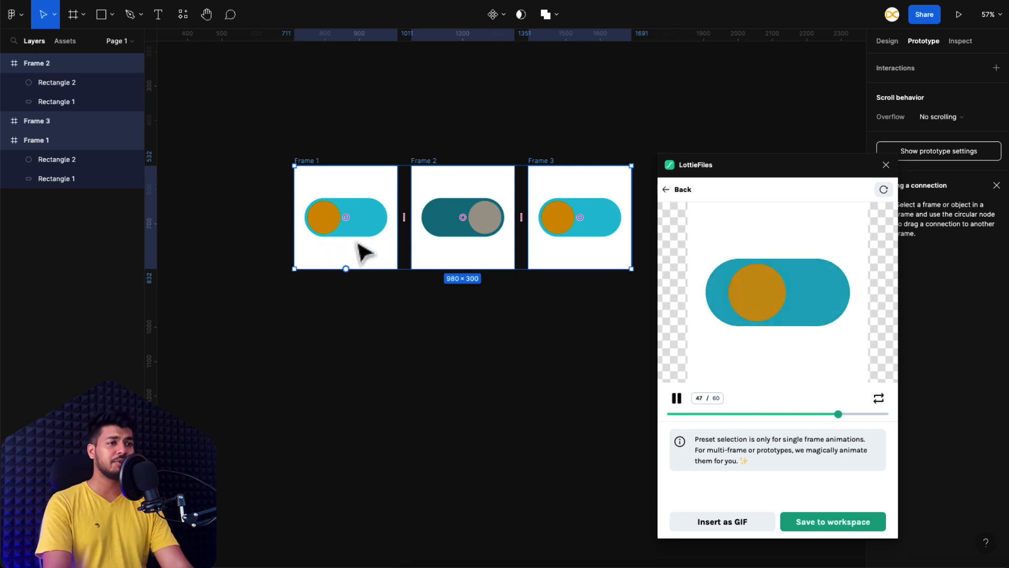
mouse_move(791, 384)
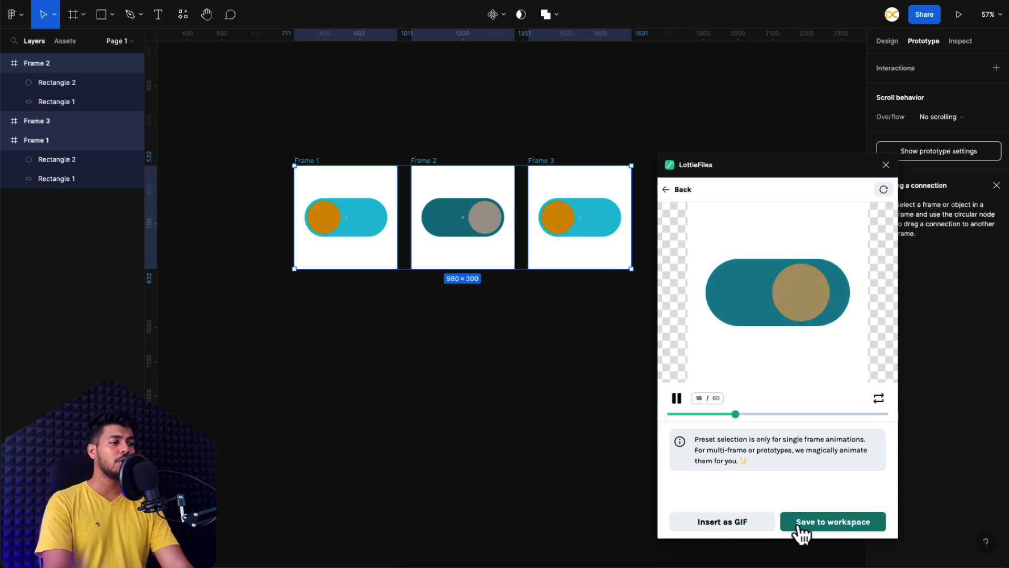
left_click(832, 522)
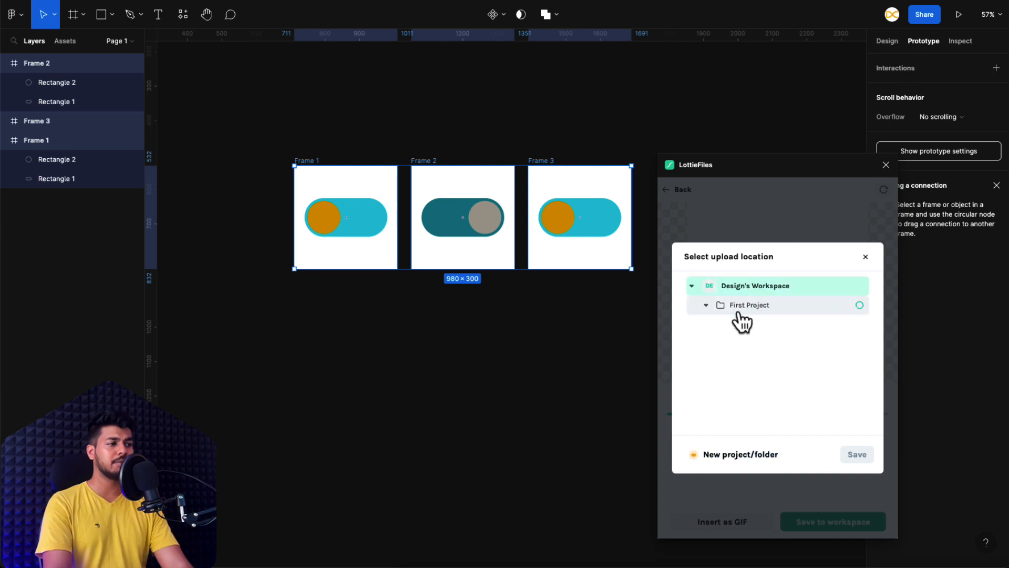
Step: Save the toggle animation into First Project
left_click(748, 305)
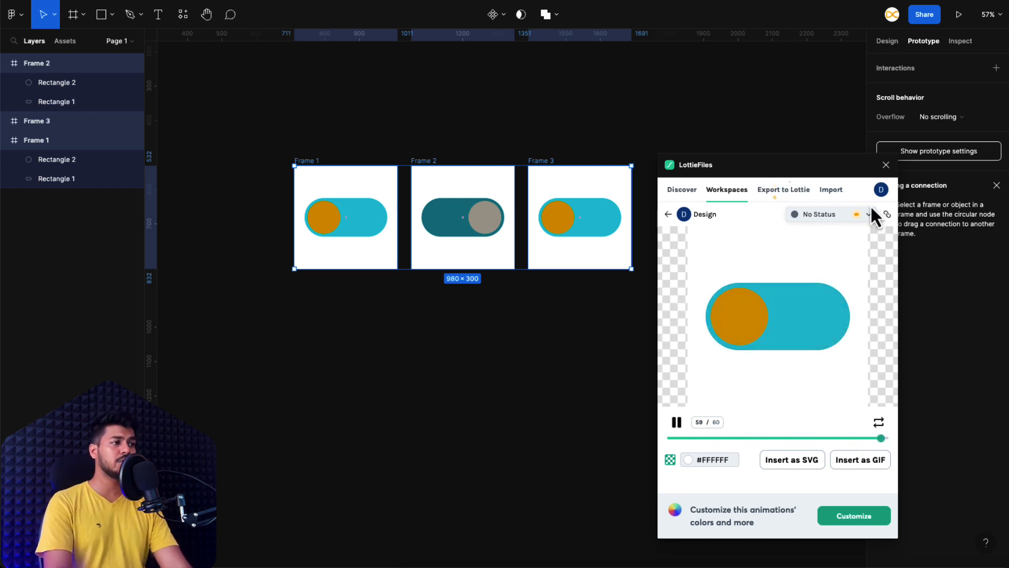
mouse_move(888, 224)
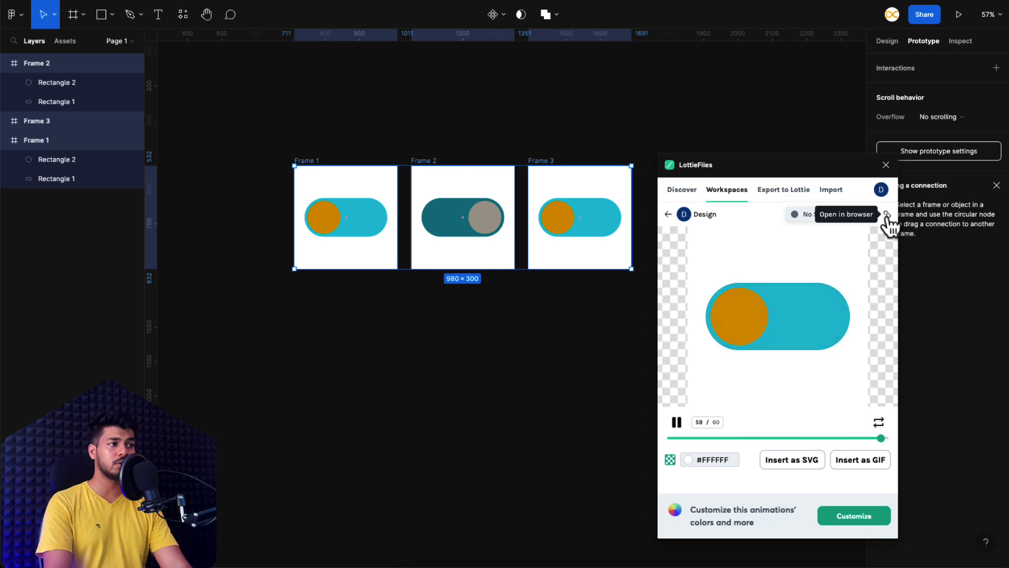
Step: Open the saved toggle animation on the LottieFiles website and download its Lottie JSON
left_click(847, 214)
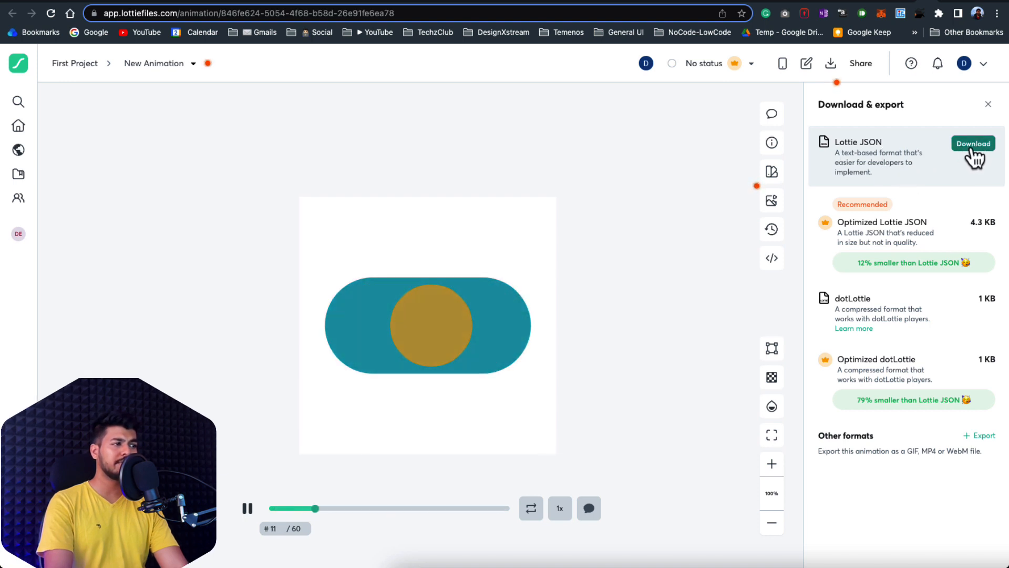
left_click(973, 143)
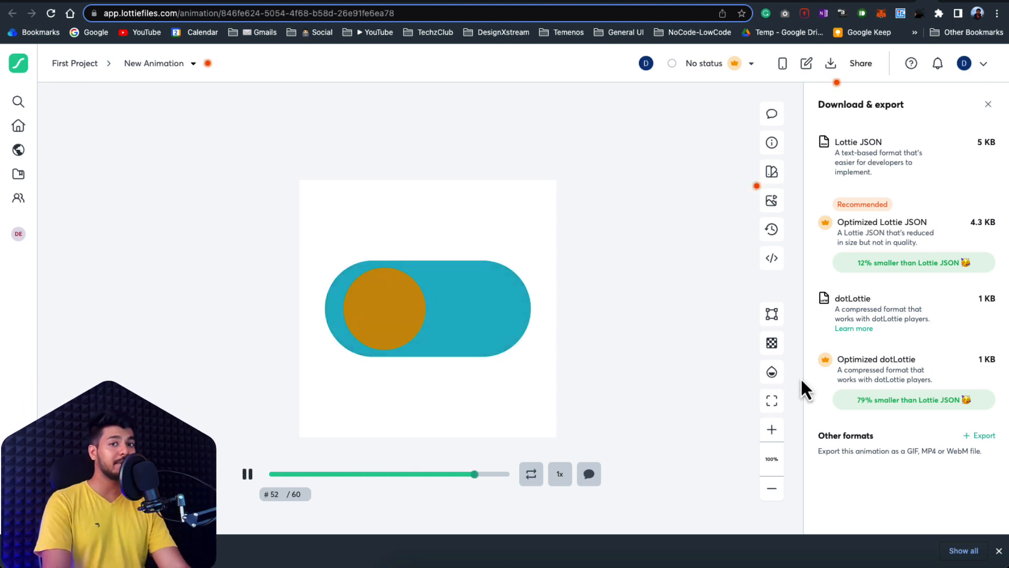
mouse_move(859, 386)
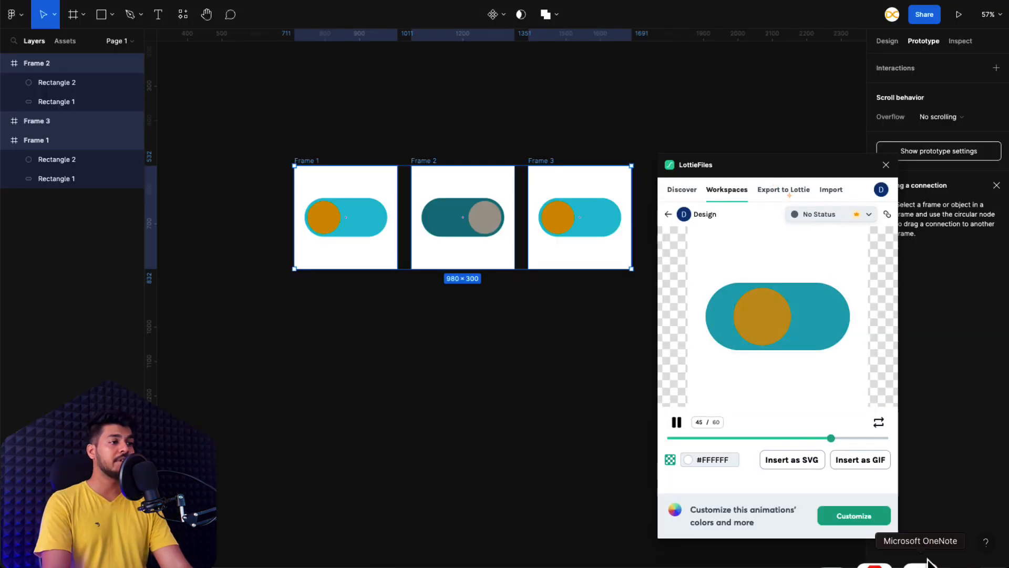
Step: Open the Figma to Lottie Animation Inspirations community file in Figma
left_click(886, 165)
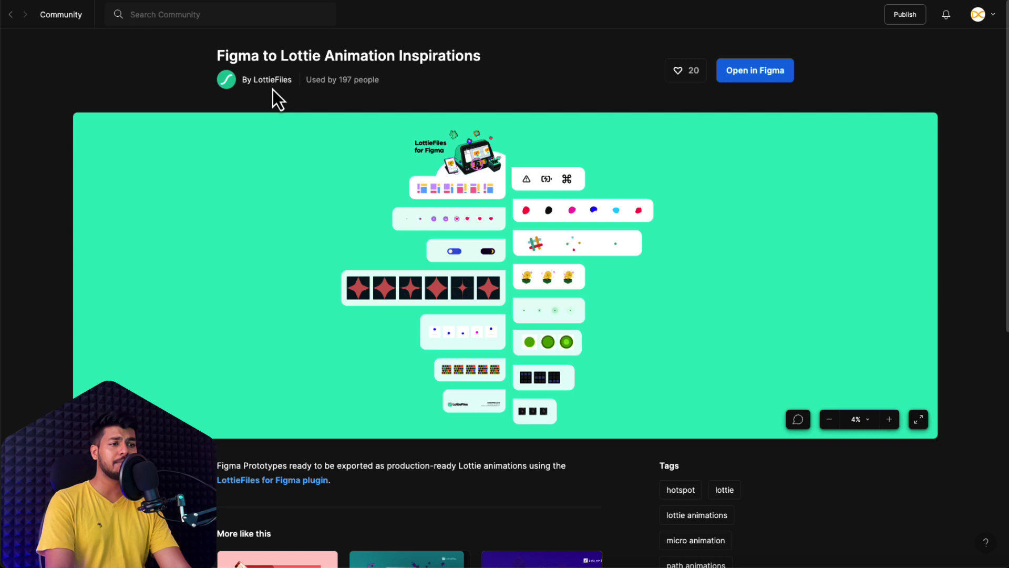
mouse_move(431, 345)
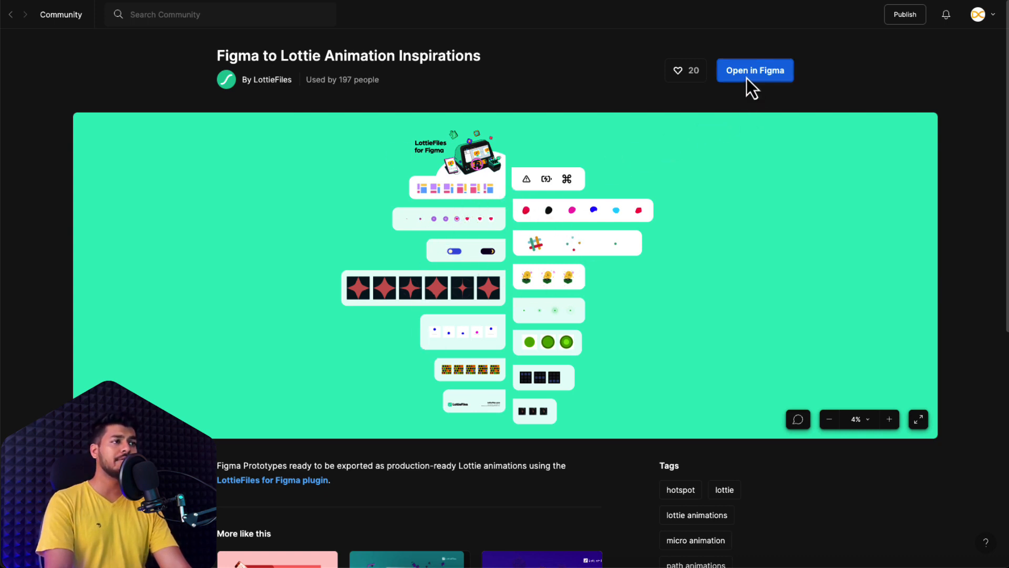
left_click(755, 70)
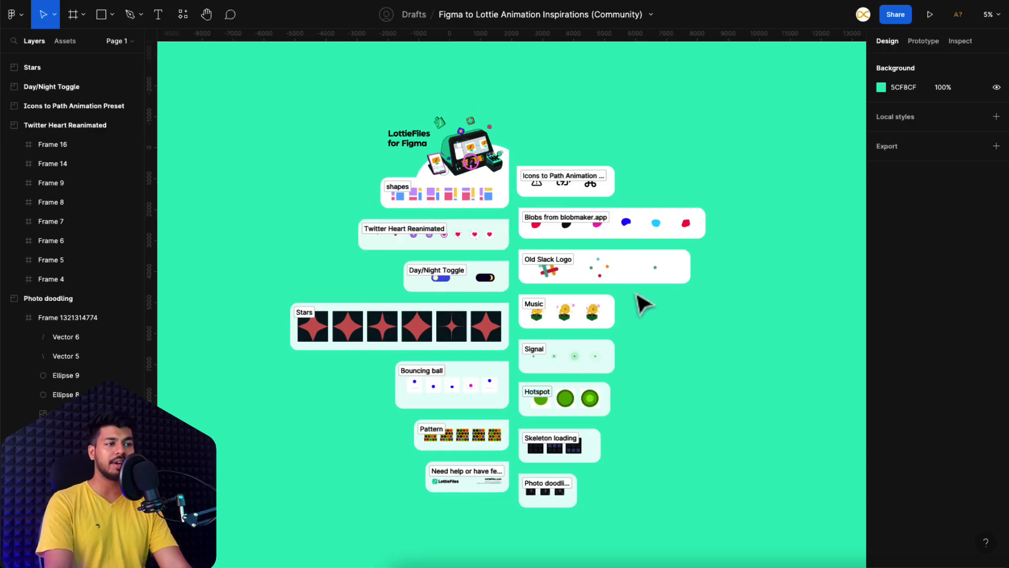
Step: Zoom into the inspiration examples and launch the LottieFiles plugin
left_click(489, 385)
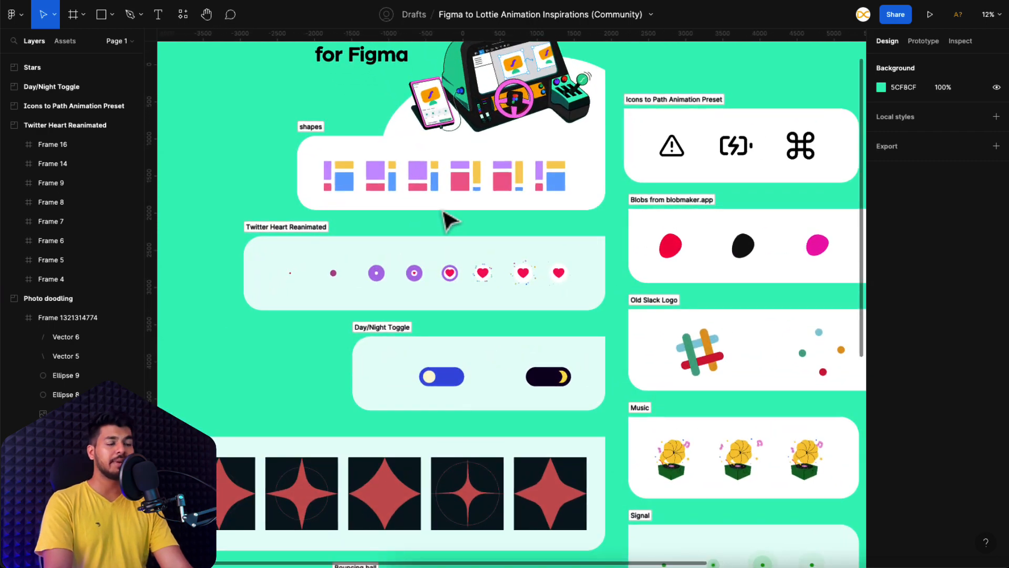
scroll("down", 3)
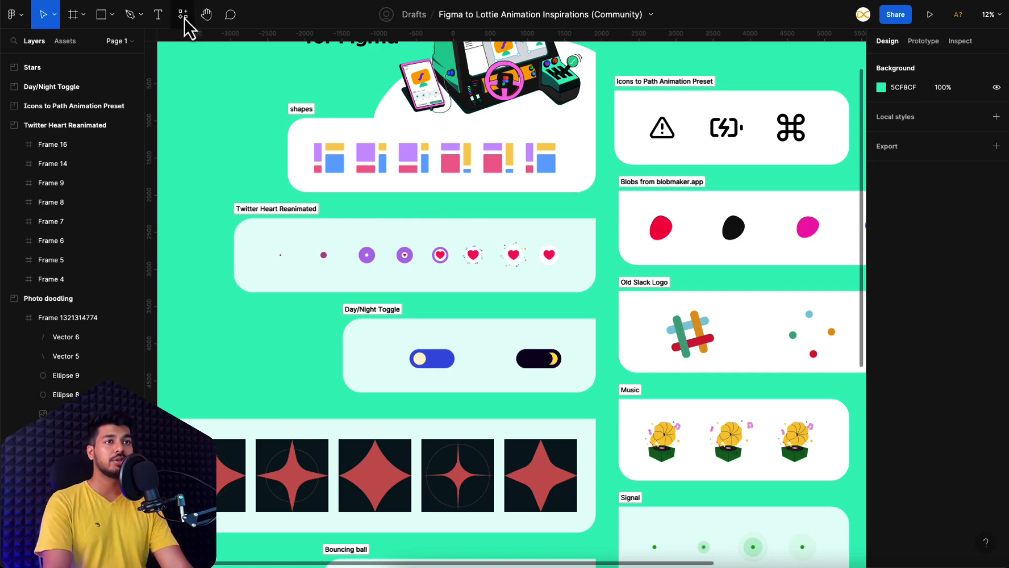
left_click(182, 15)
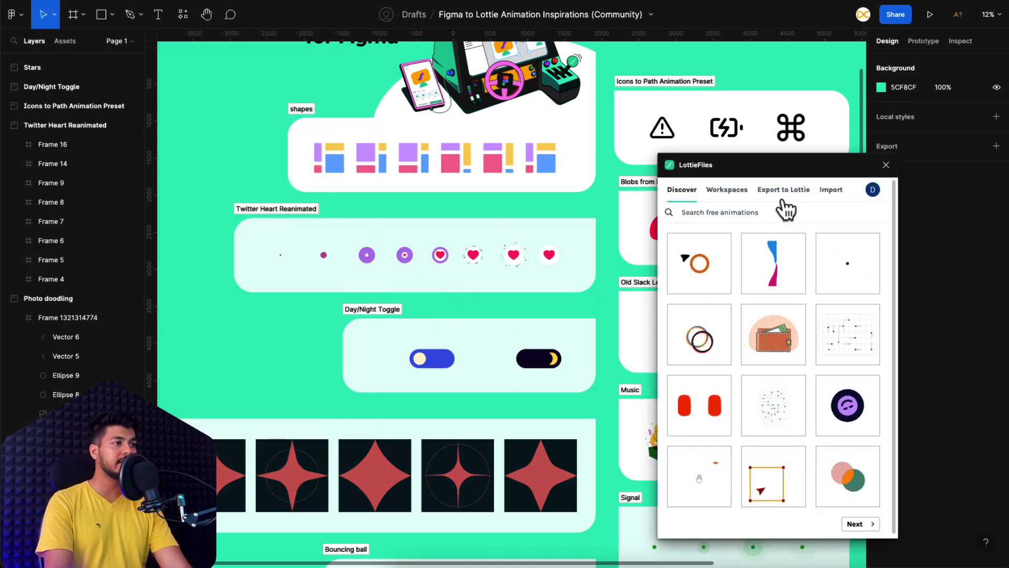
Step: Export the Twitter Heart 1 prototype flow to Lottie and watch its preview
left_click(783, 189)
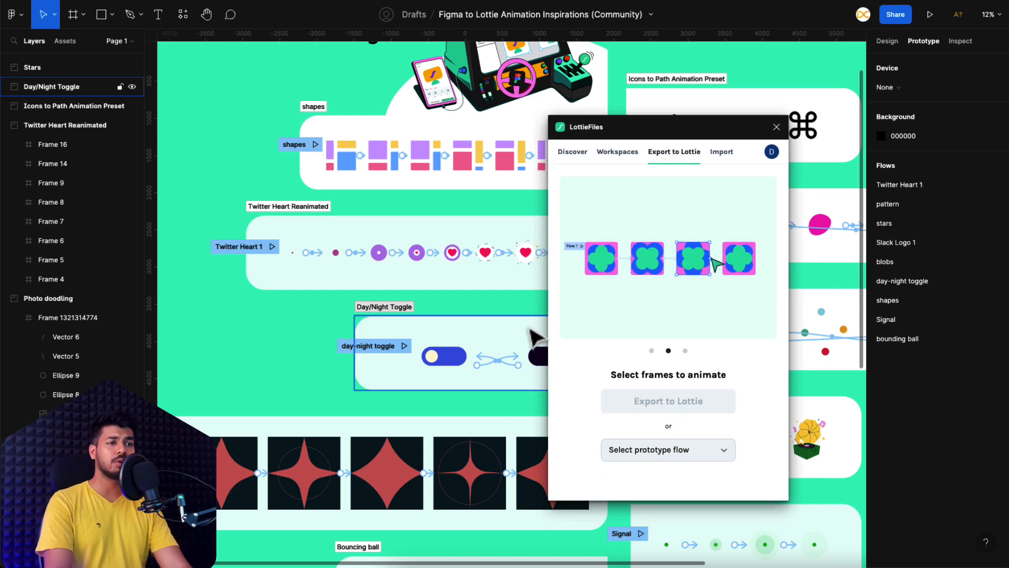
left_click(685, 351)
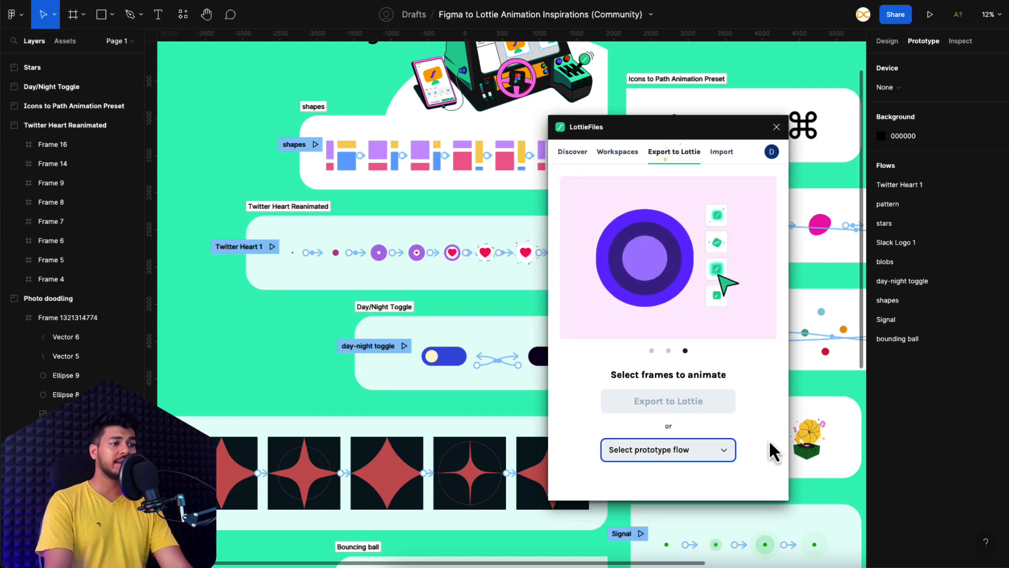
left_click(668, 449)
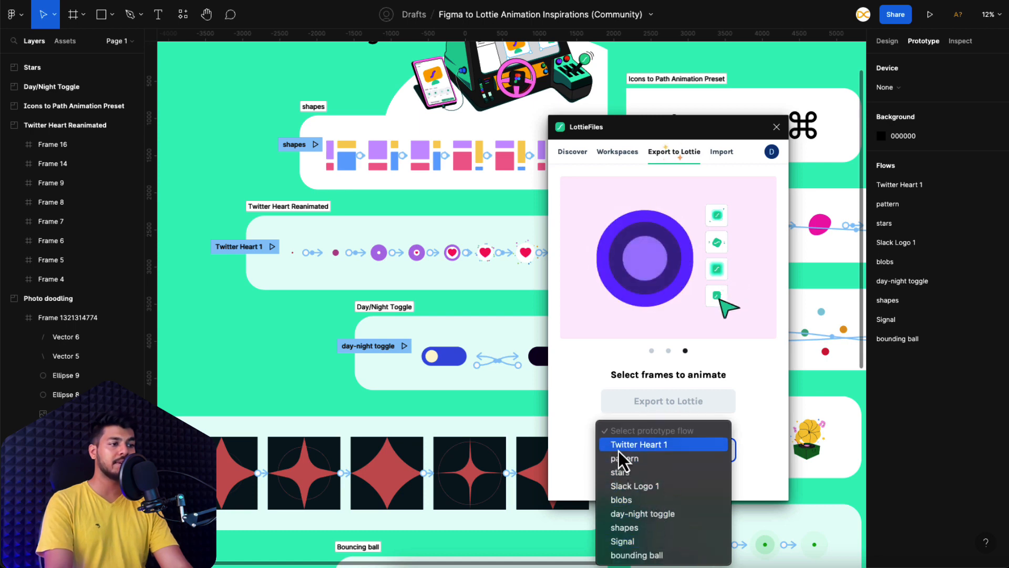
left_click(639, 444)
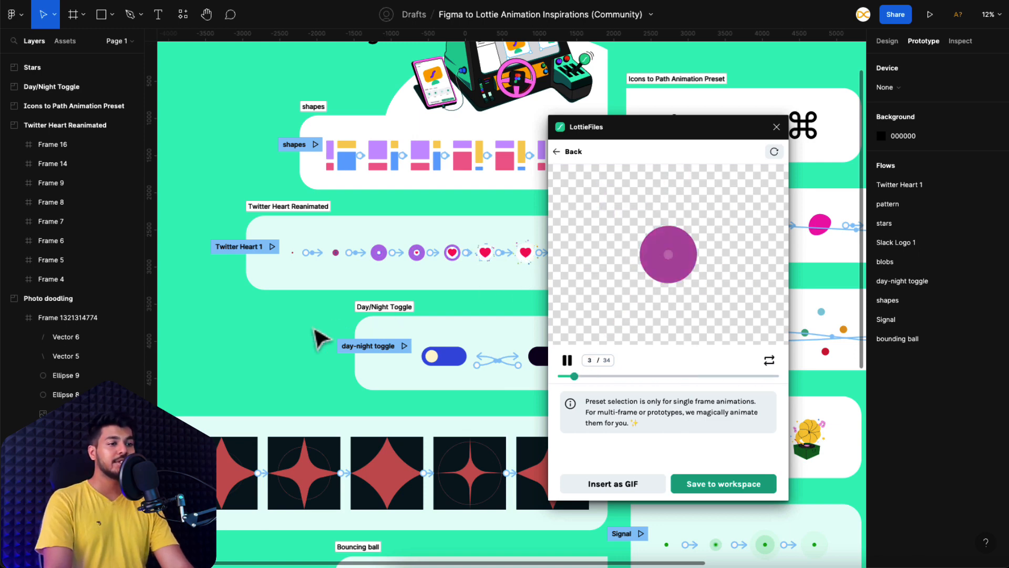
scroll("down", 3)
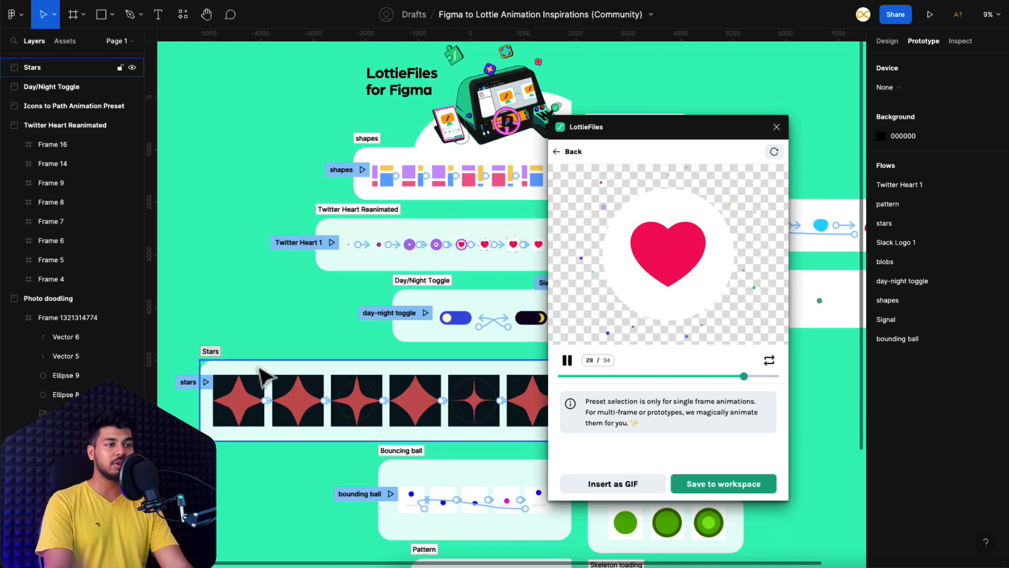